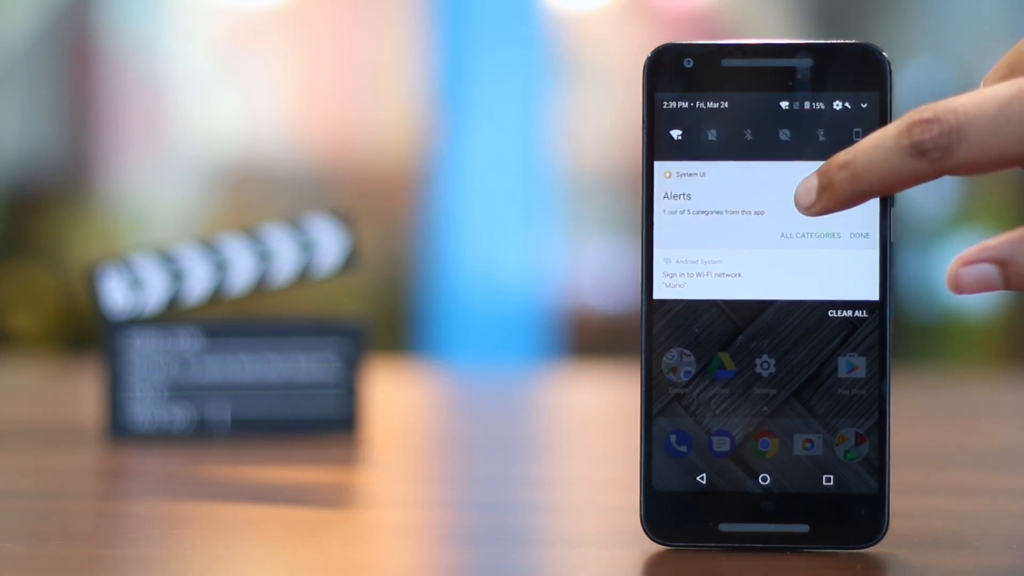
# Step: Show all System UI notification categories and toggle Screenshots notifications off, then back on
pyautogui.click(860, 235)
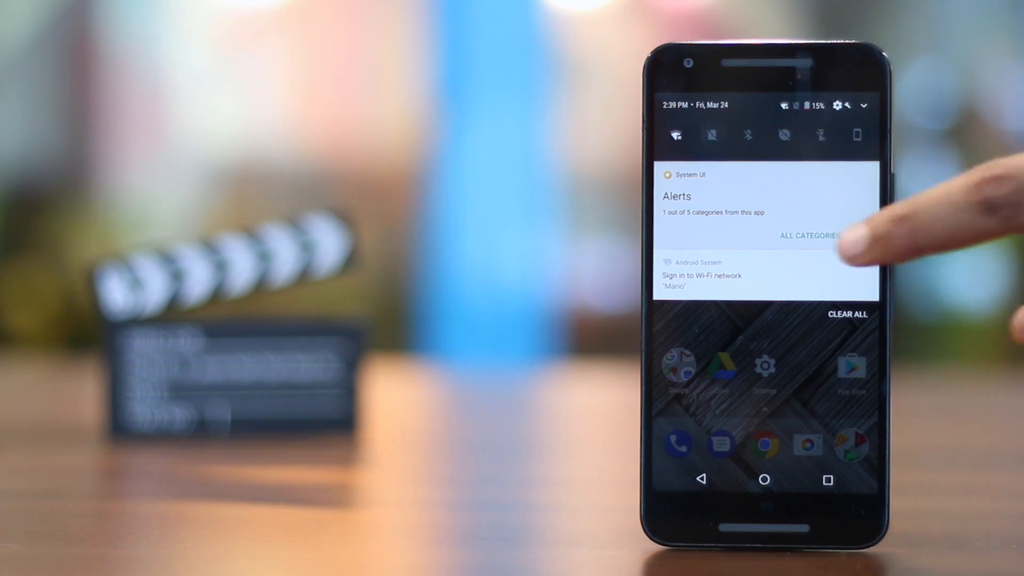
pyautogui.click(809, 236)
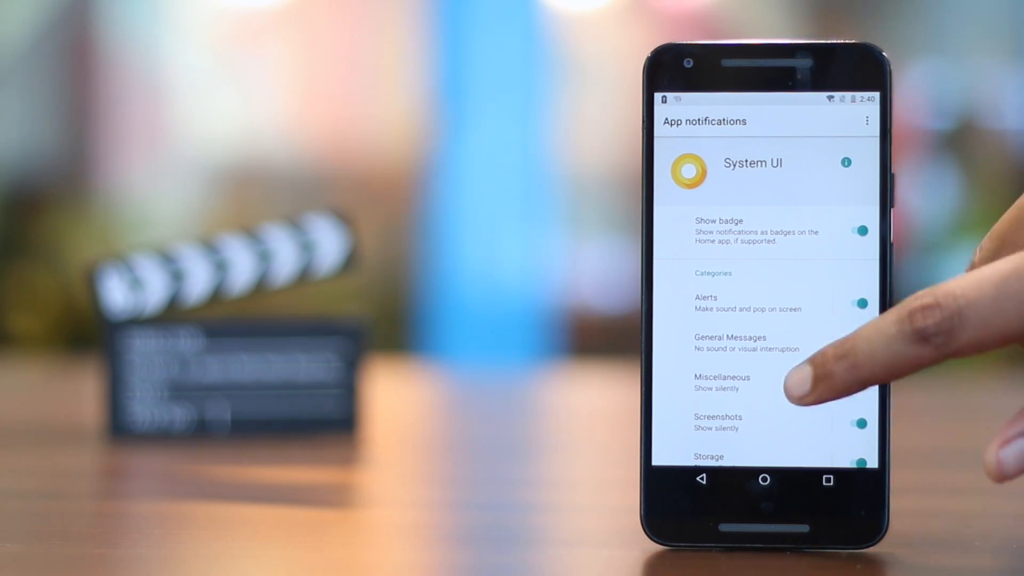
pyautogui.scroll(3)
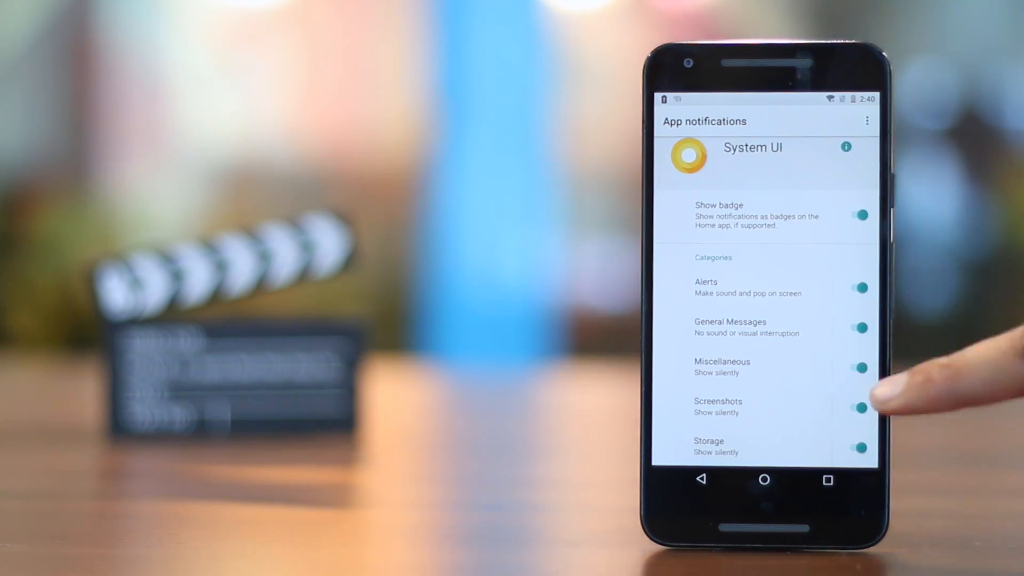
pyautogui.click(860, 407)
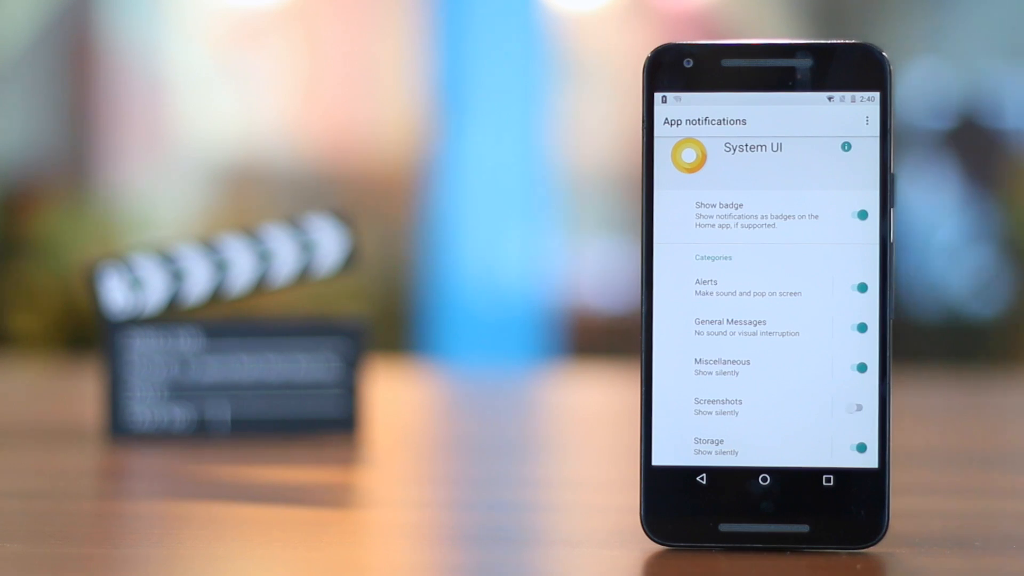
pyautogui.click(856, 407)
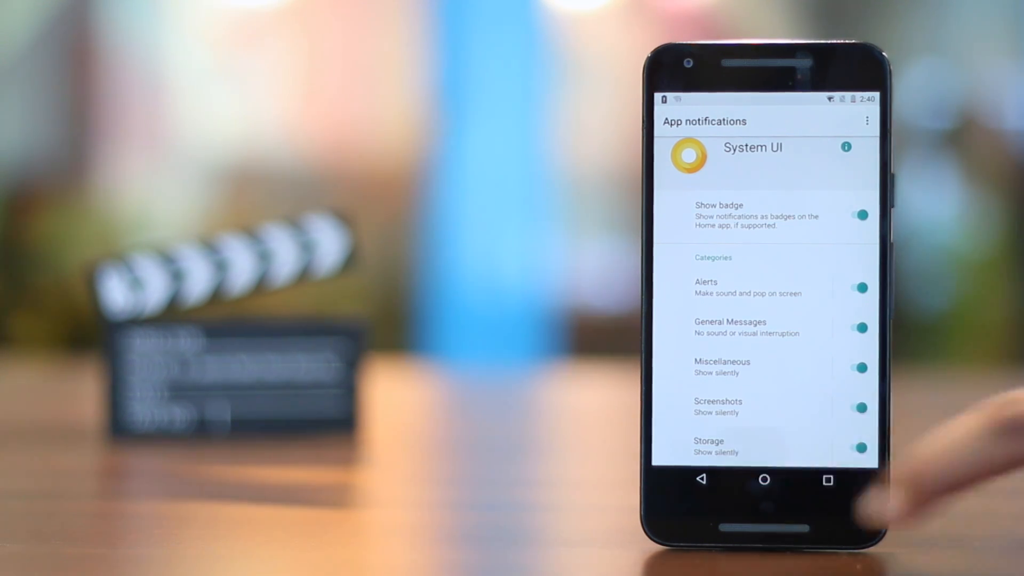
# Step: Choose an importance level for System UI's Storage notification category
pyautogui.click(709, 446)
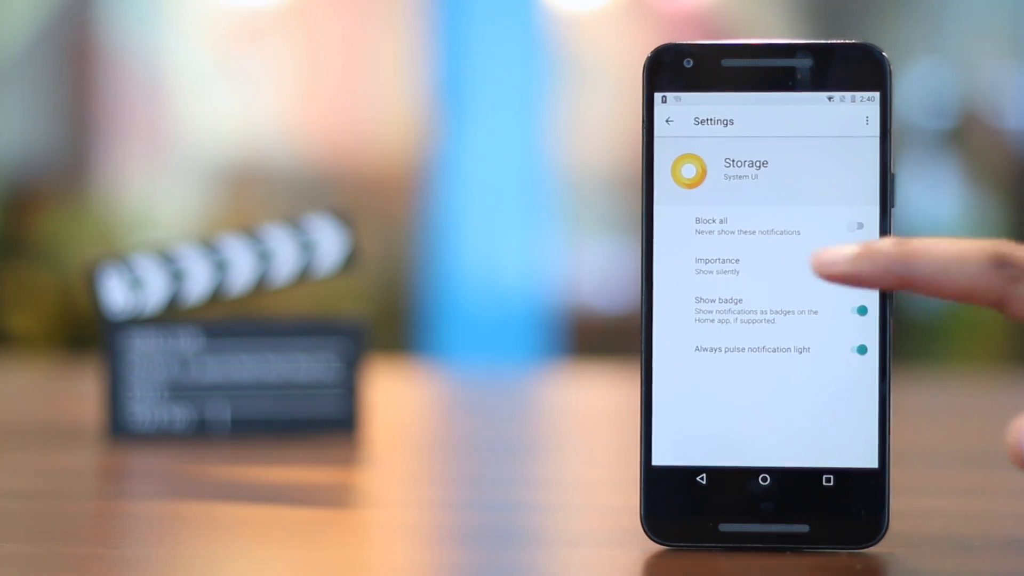
pyautogui.click(717, 265)
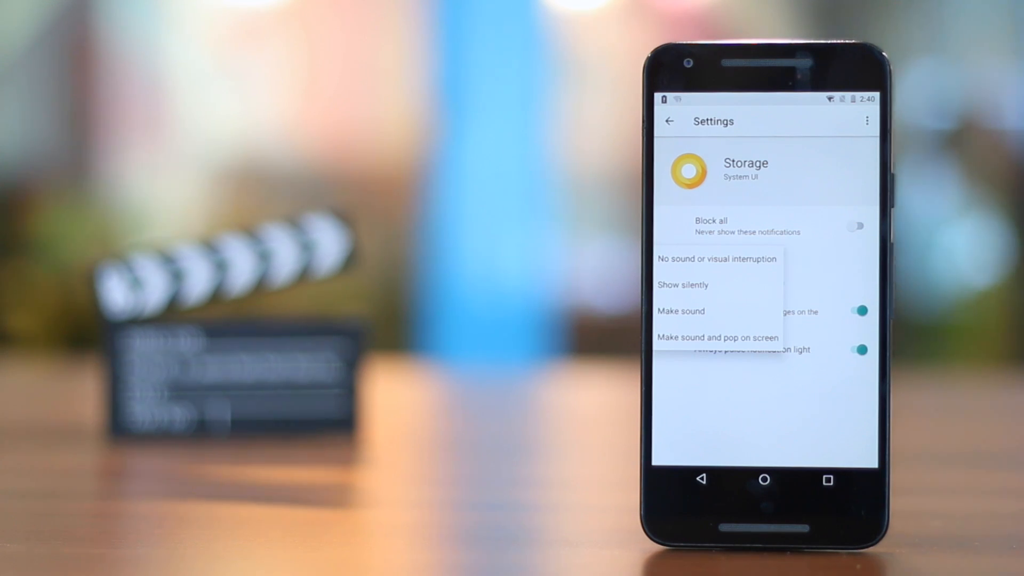
pyautogui.click(717, 337)
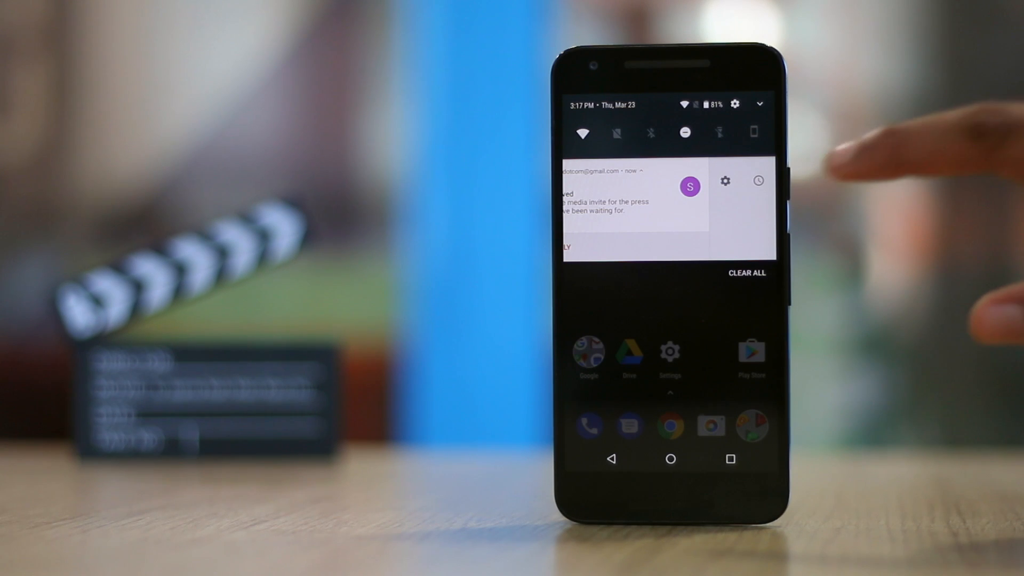
# Step: Snooze the email notification for a chosen duration
pyautogui.click(757, 182)
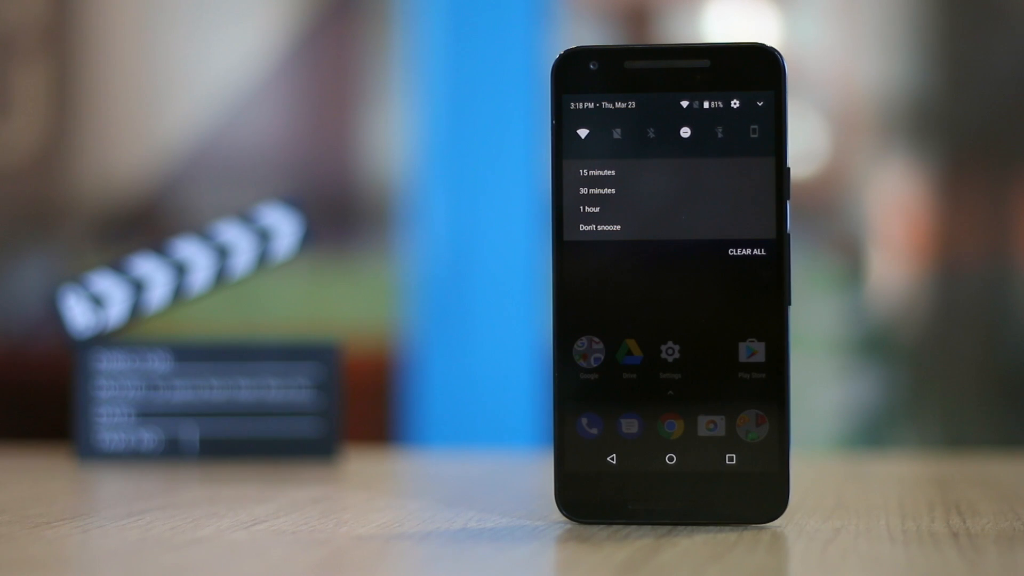
pyautogui.click(595, 172)
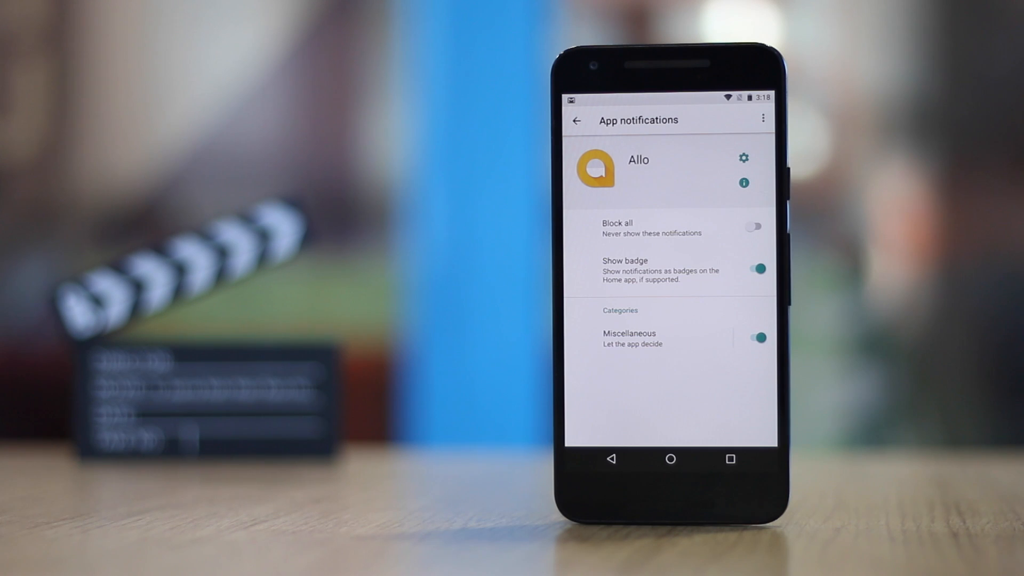
# Step: Turn off Allo's Show badge switch so it stops badging the Home app
pyautogui.click(757, 268)
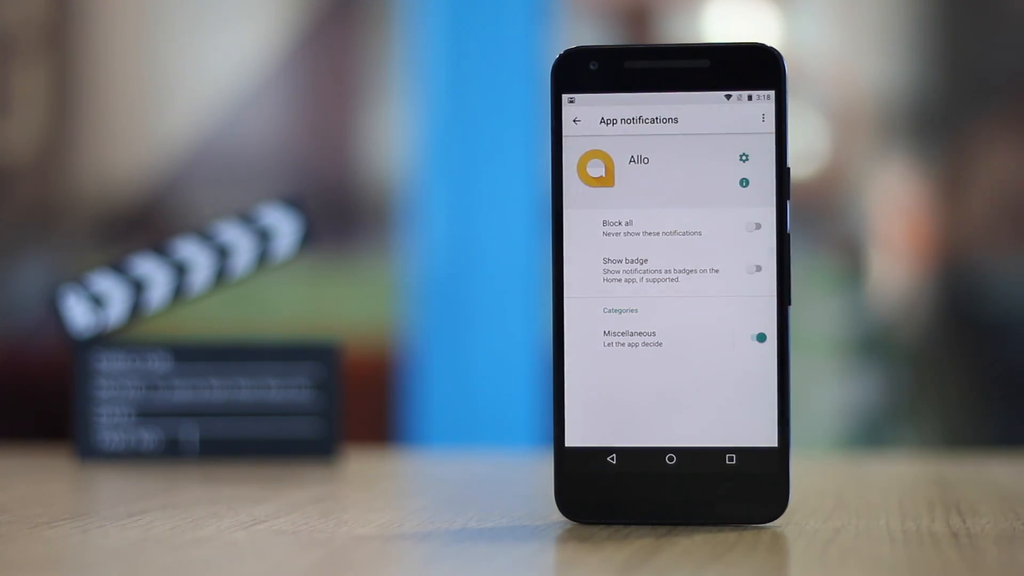
pyautogui.click(753, 269)
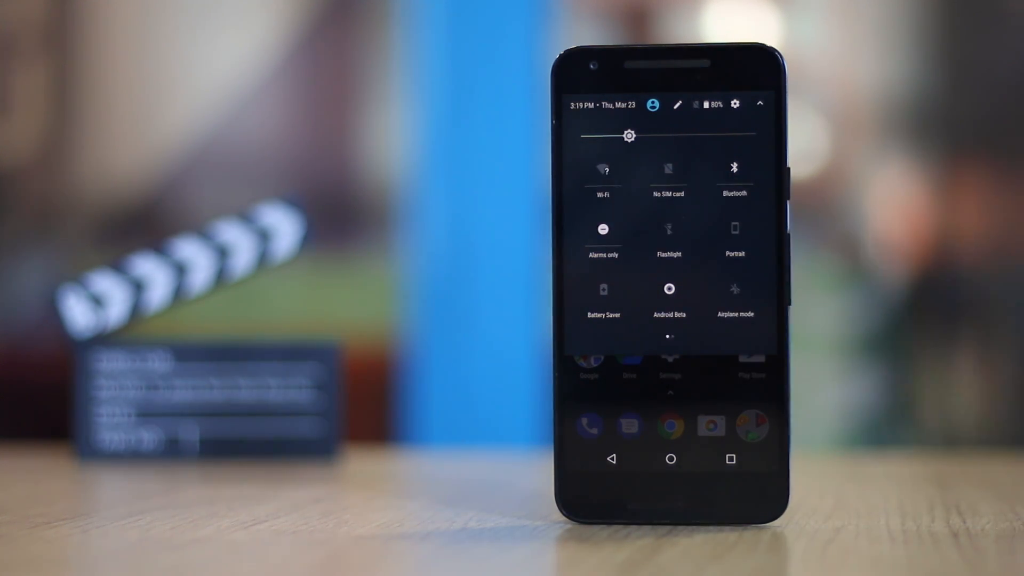
# Step: Toggle the Wi-Fi tile in the expanded Quick Settings panel
pyautogui.click(601, 169)
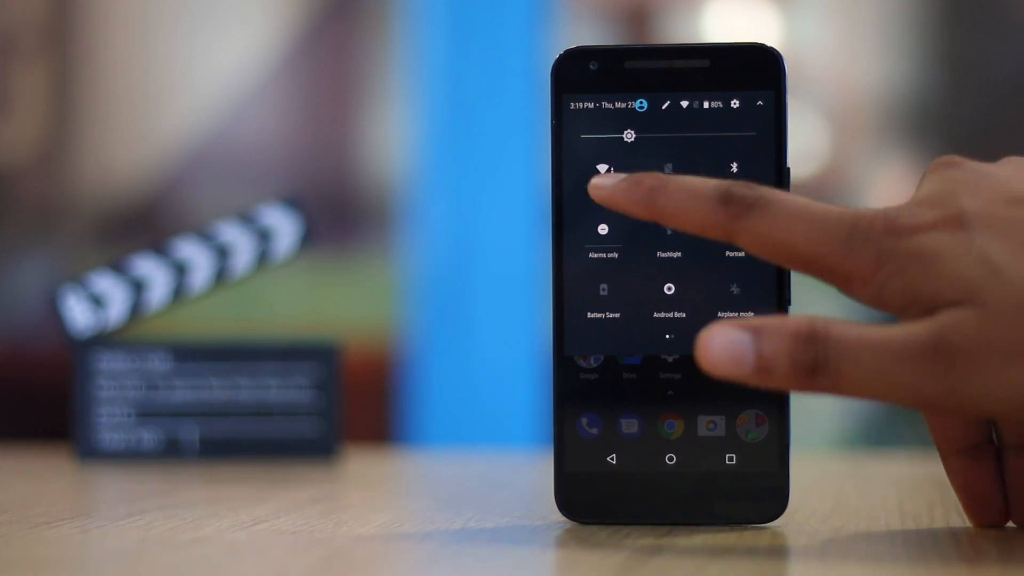